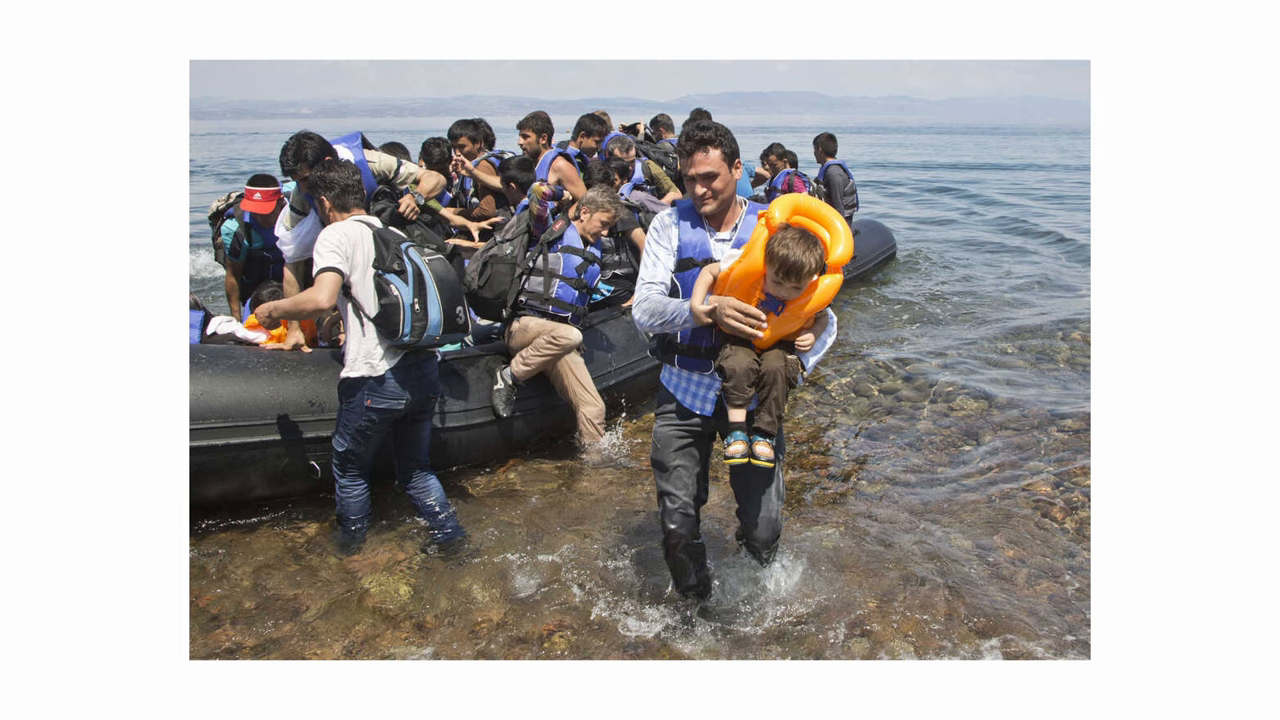
{"action": "key", "text": "Right"}
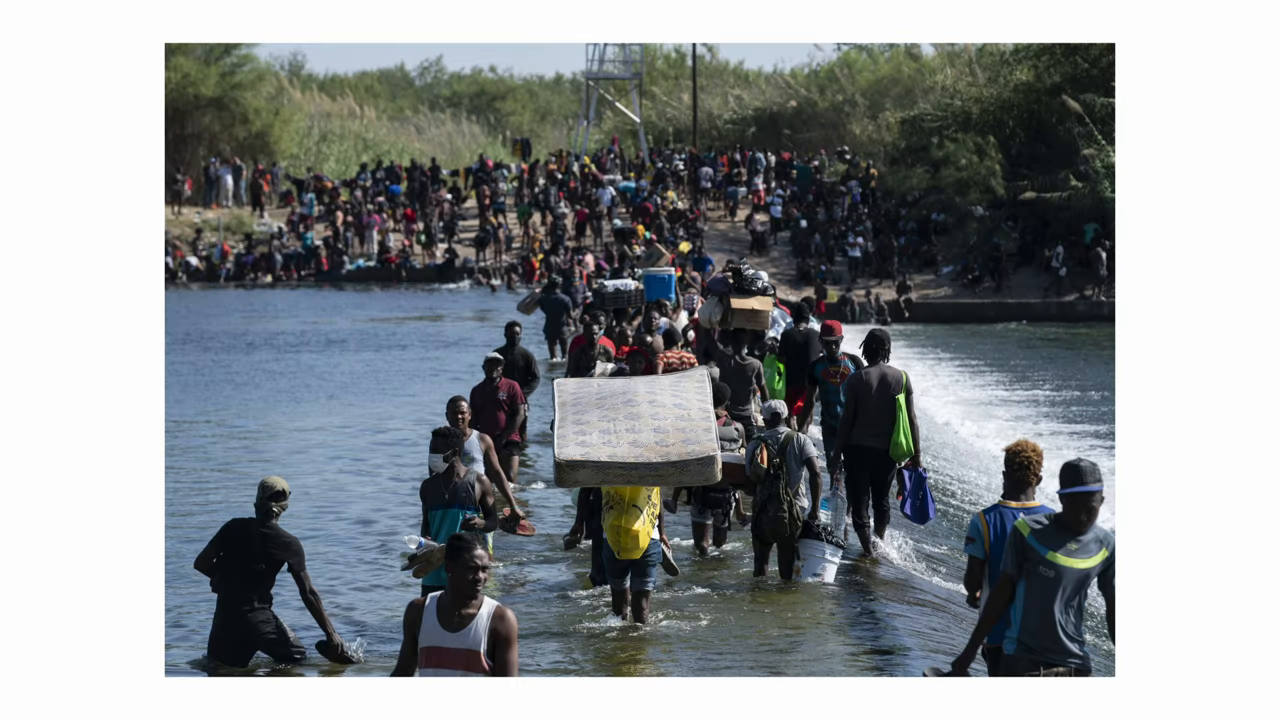